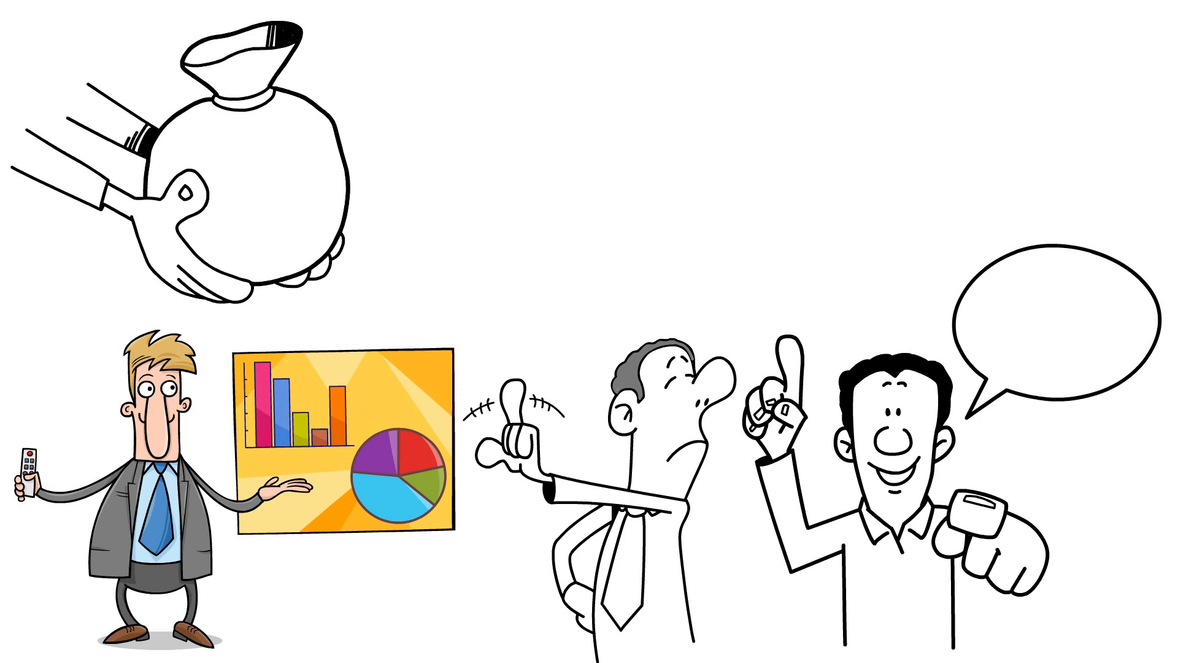
Write '$40,000' and 'Assets – Liabilities = Net worth' on the whiteboard, then subscribe on the closing screen
{"action": "type", "text": "$40,000"}
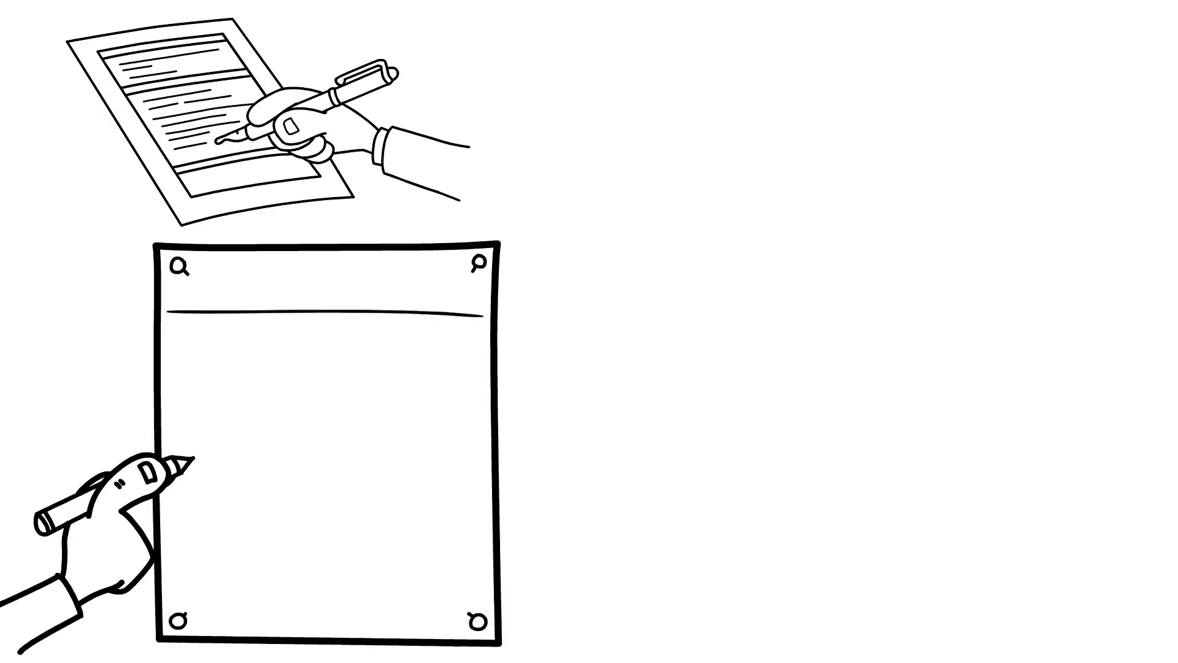
{"action": "left_click_drag", "start_coordinate": [331, 270], "coordinate": [331, 623]}
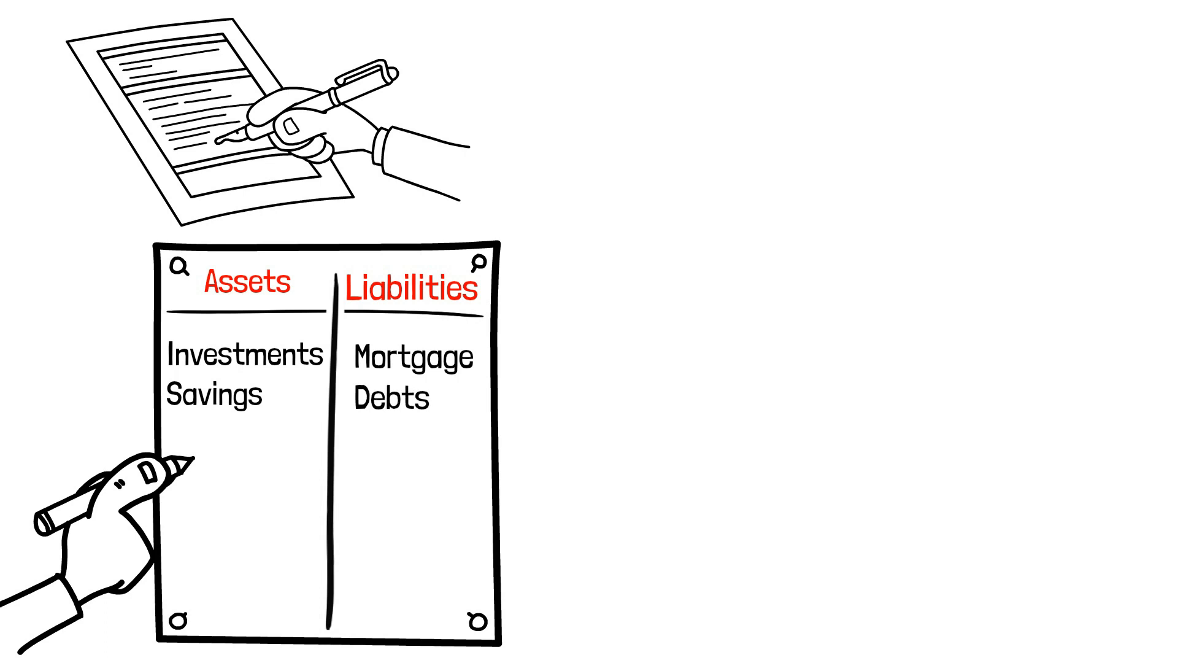
{"action": "type", "text": "Assets – Liabilities = Net w"}
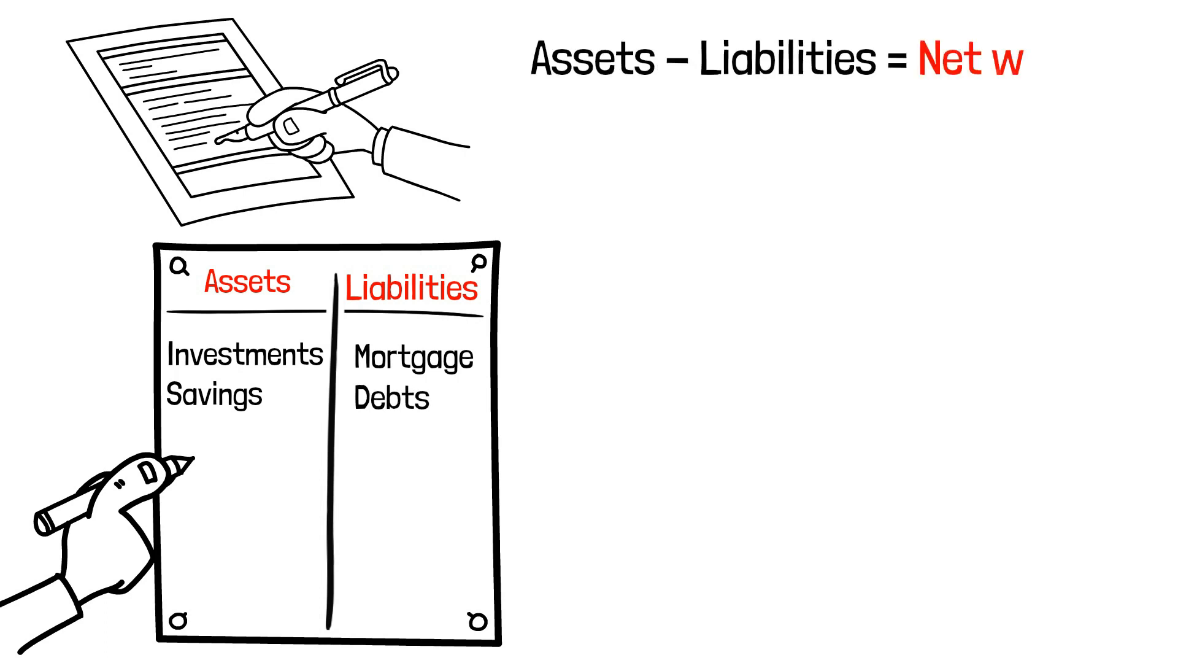
{"action": "type", "text": "orth"}
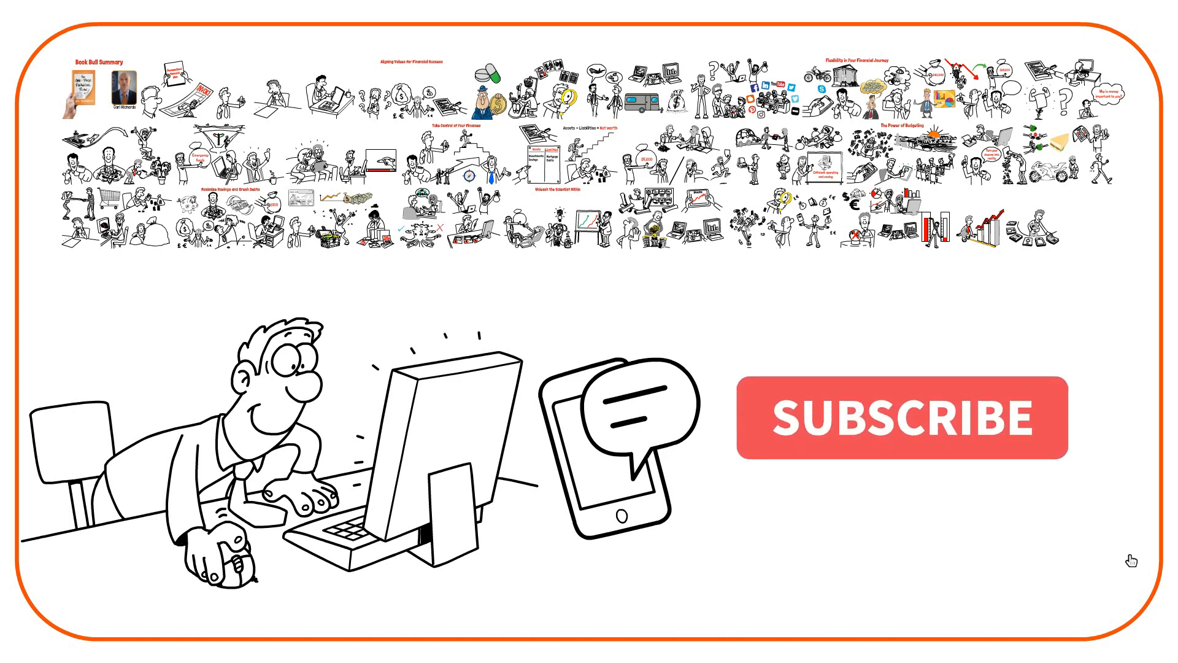
{"action": "left_click", "coordinate": [901, 416]}
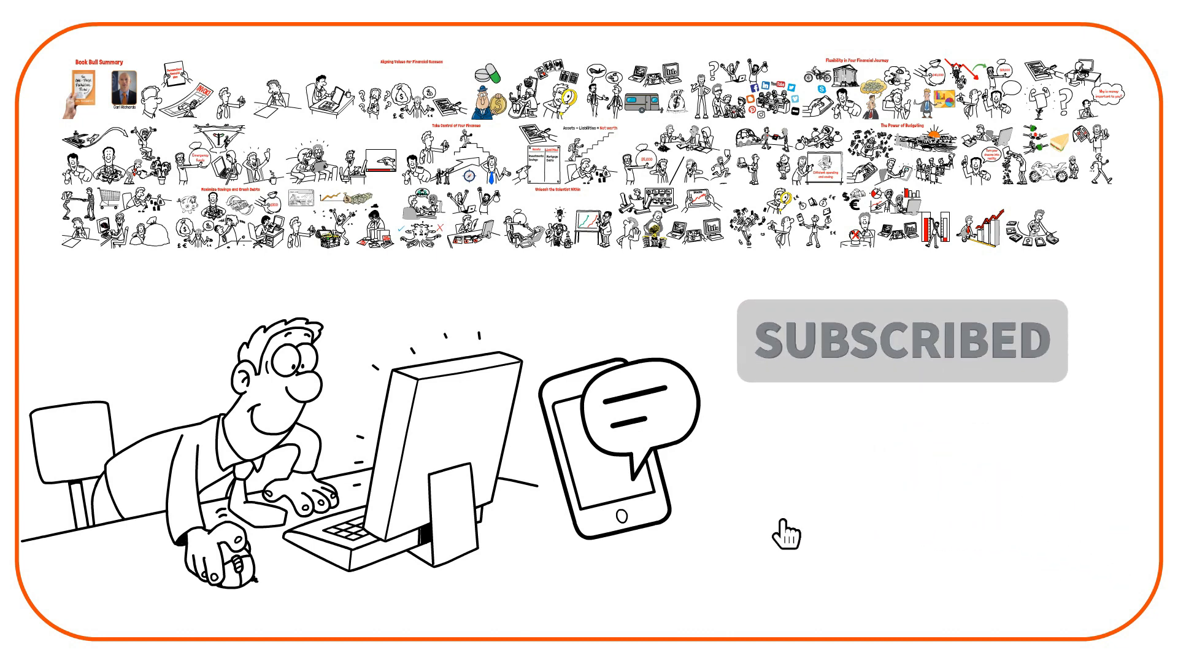